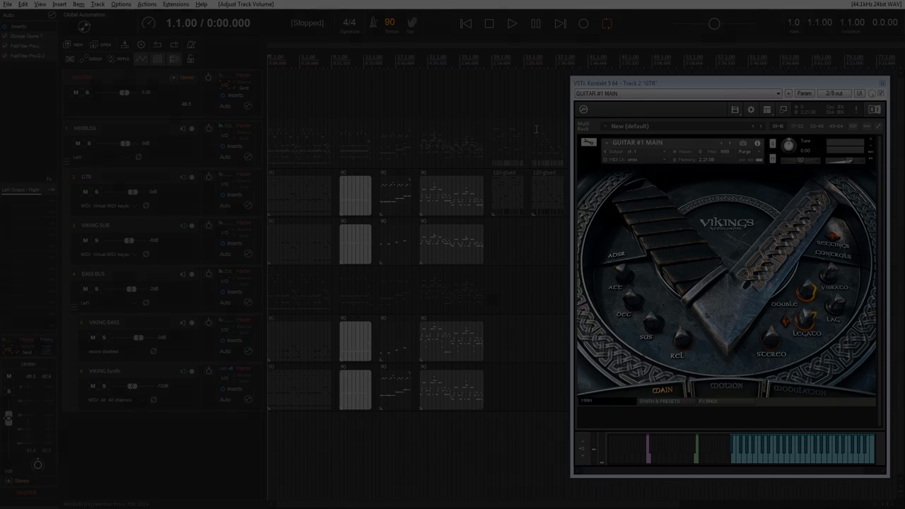
- Play the GTR riffs through Vikings, then switch to palm mute and play another riff
{"action": "left_click", "coordinate": [512, 23]}
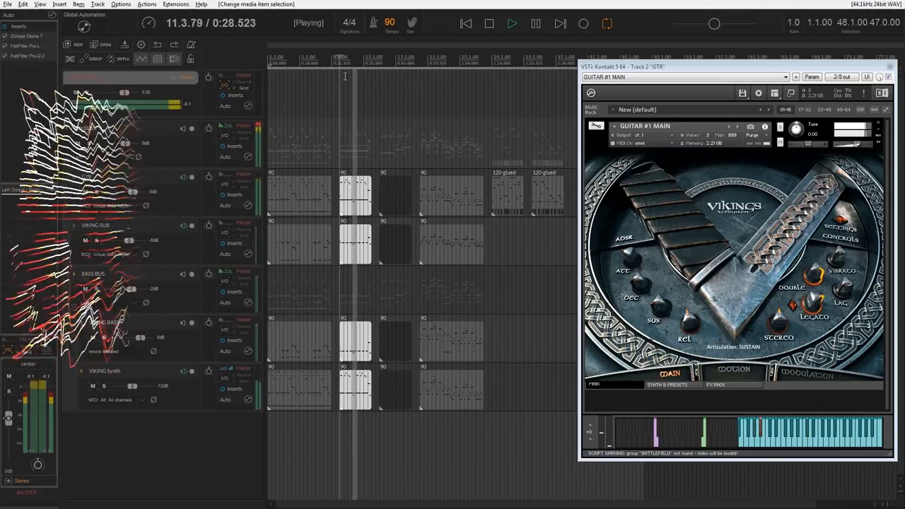
{"action": "double_click", "coordinate": [354, 198]}
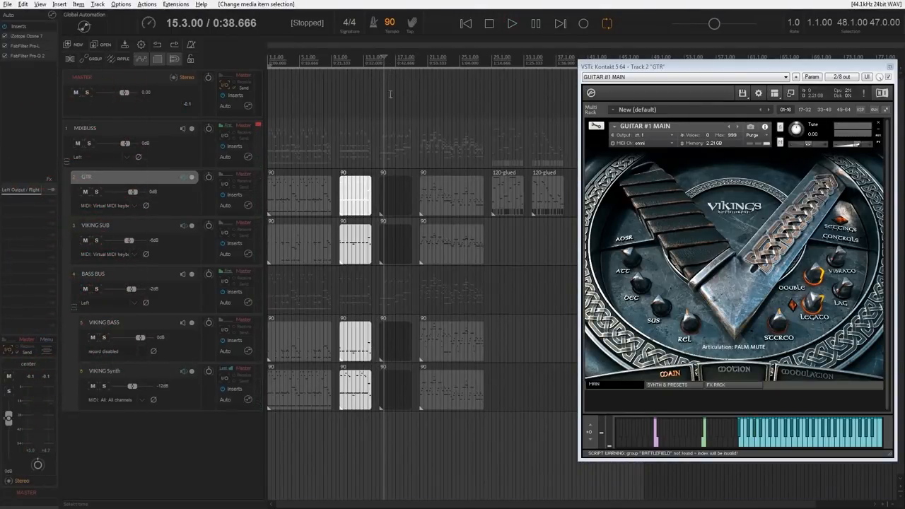
{"action": "left_click", "coordinate": [512, 23]}
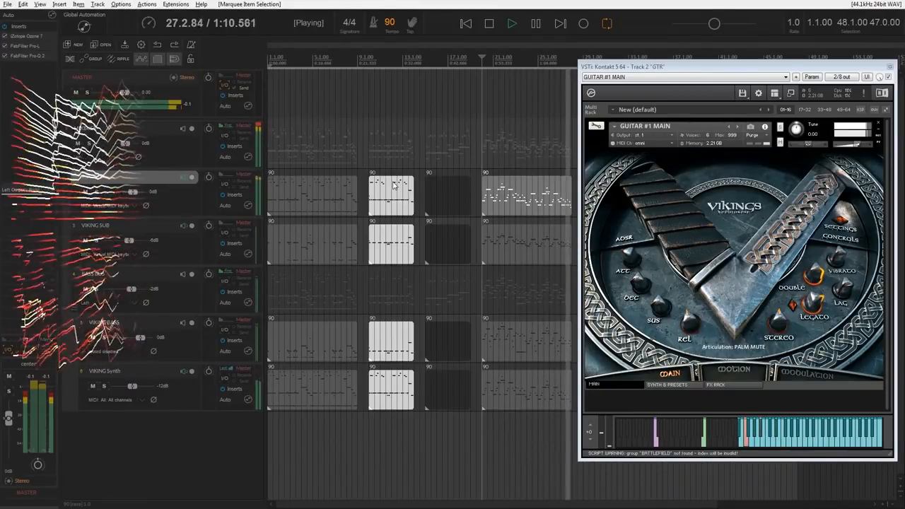
- Stop the guitar riff playback on the transport
{"action": "left_click", "coordinate": [488, 24]}
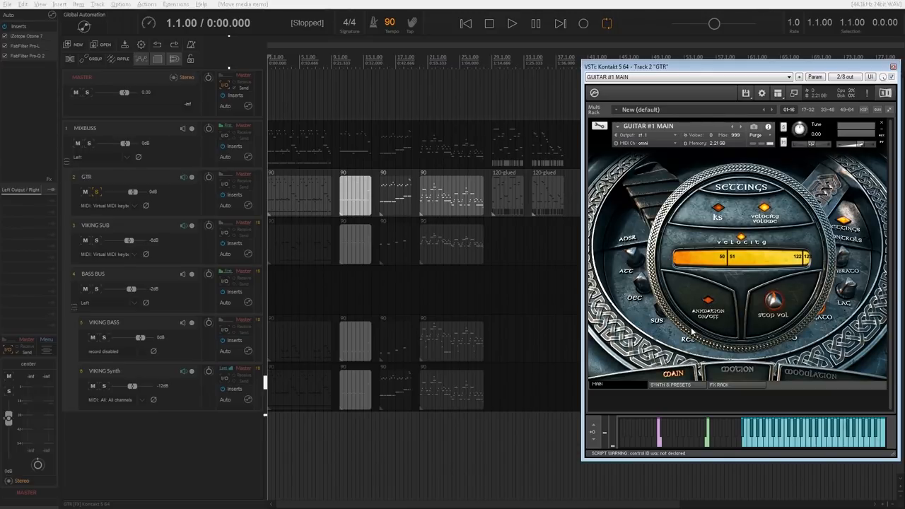
{"action": "mouse_move", "coordinate": [753, 210]}
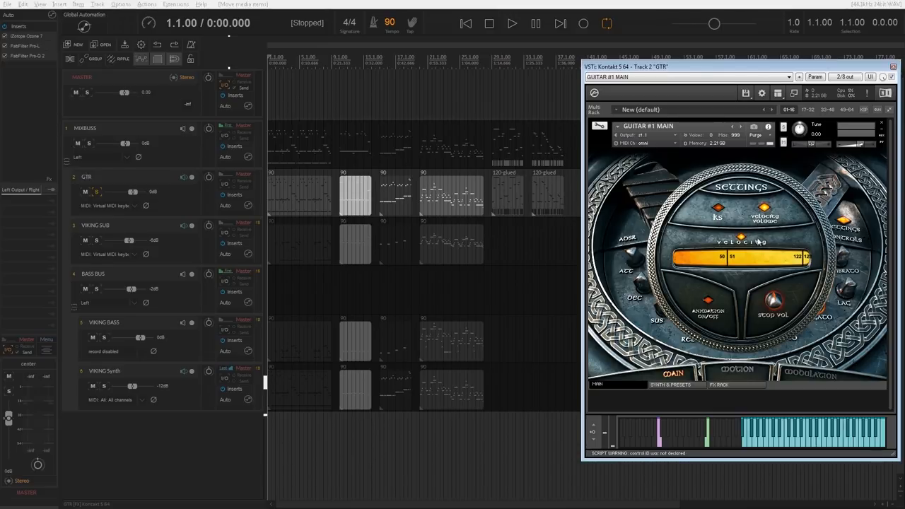
{"action": "mouse_move", "coordinate": [773, 264]}
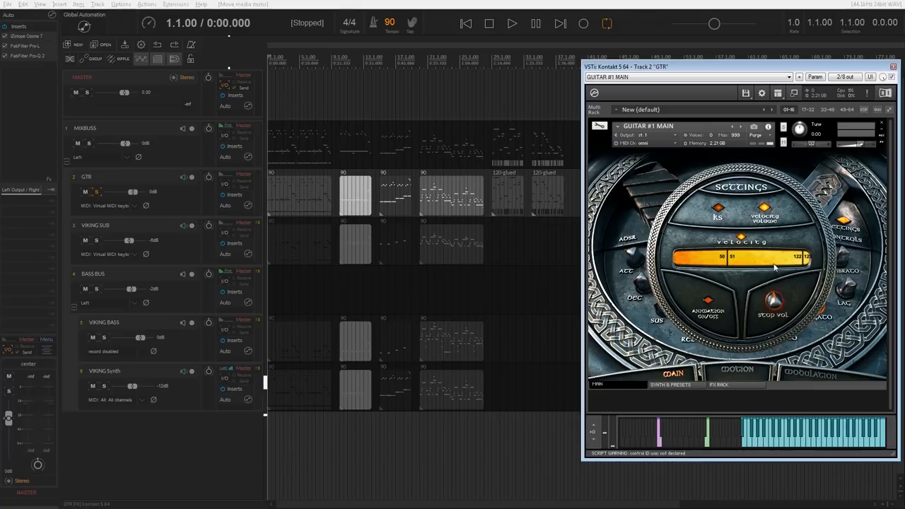
{"action": "mouse_move", "coordinate": [773, 302]}
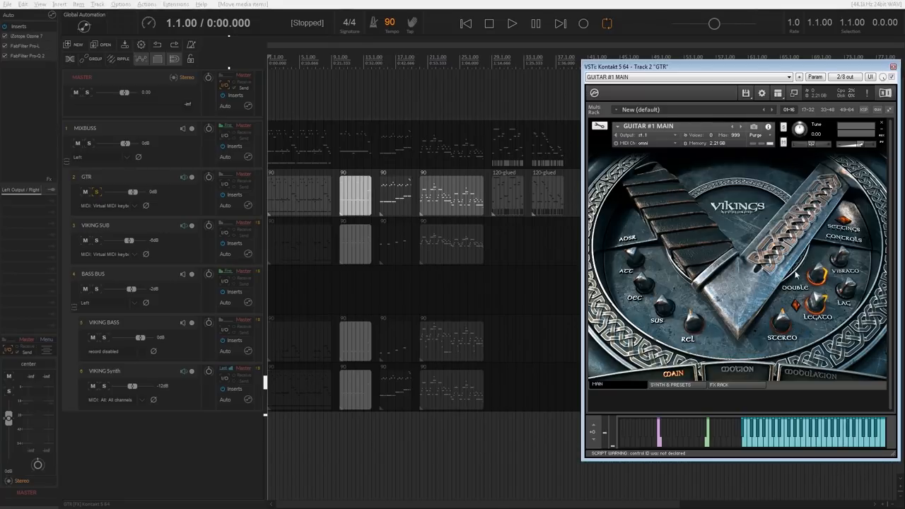
{"action": "mouse_move", "coordinate": [628, 262]}
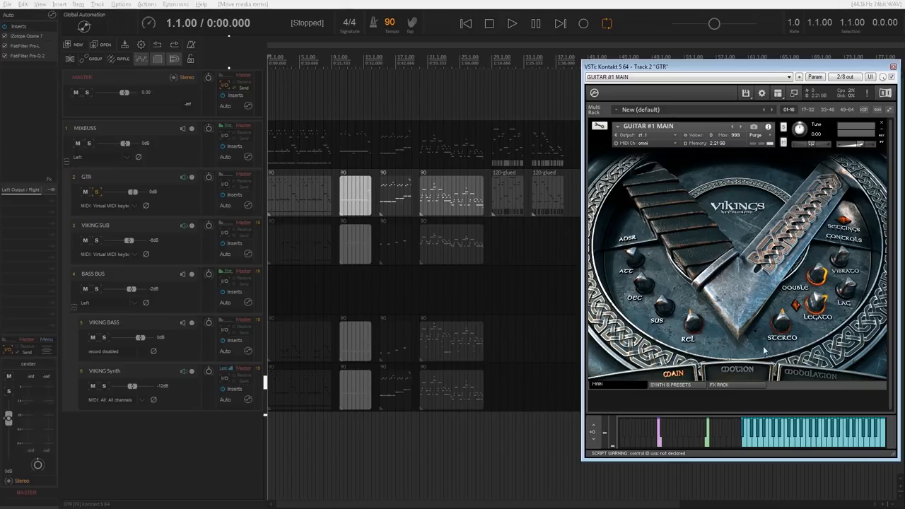
{"action": "mouse_move", "coordinate": [785, 345]}
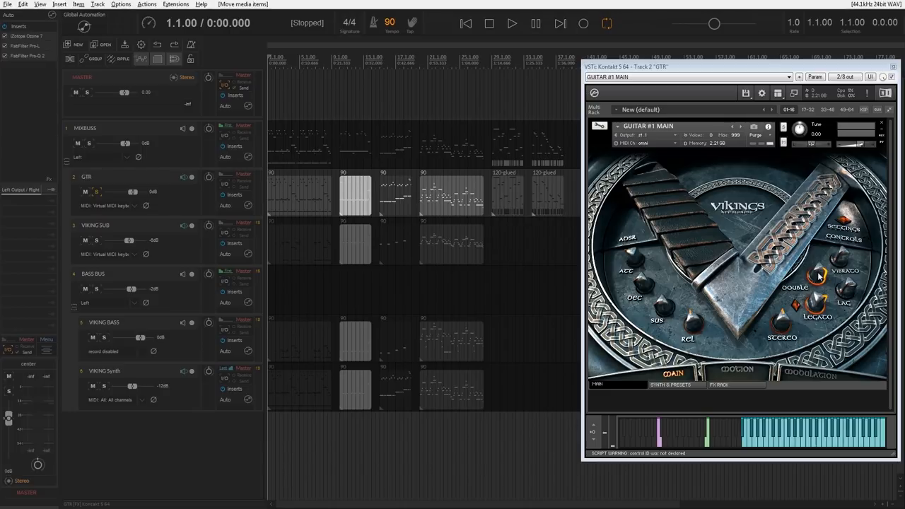
{"action": "mouse_move", "coordinate": [847, 257]}
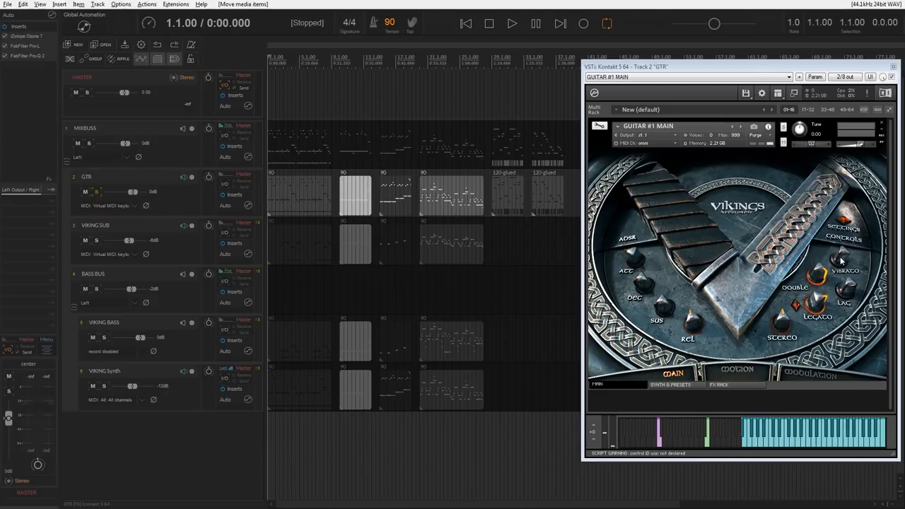
{"action": "left_click_drag", "start_coordinate": [842, 269], "coordinate": [842, 258]}
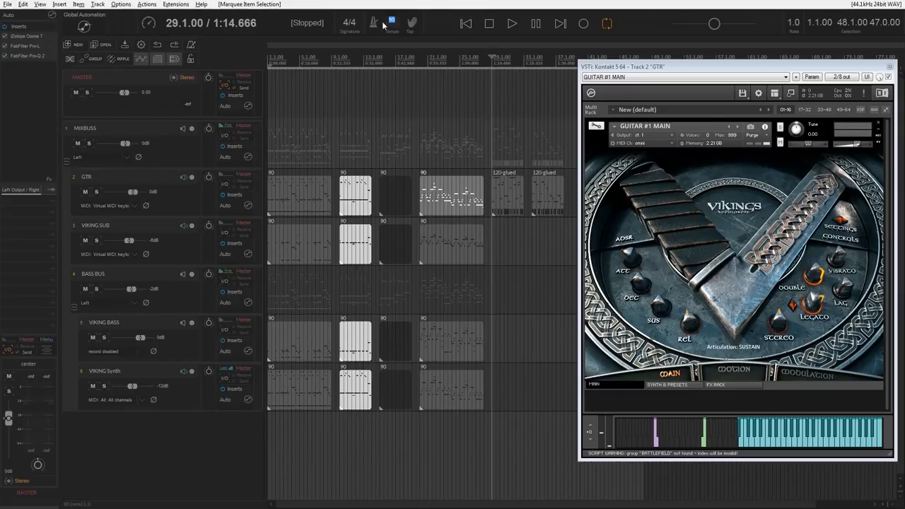
- Set the project tempo to 120 BPM, play the riffs faster, then stop
{"action": "left_click", "coordinate": [392, 22]}
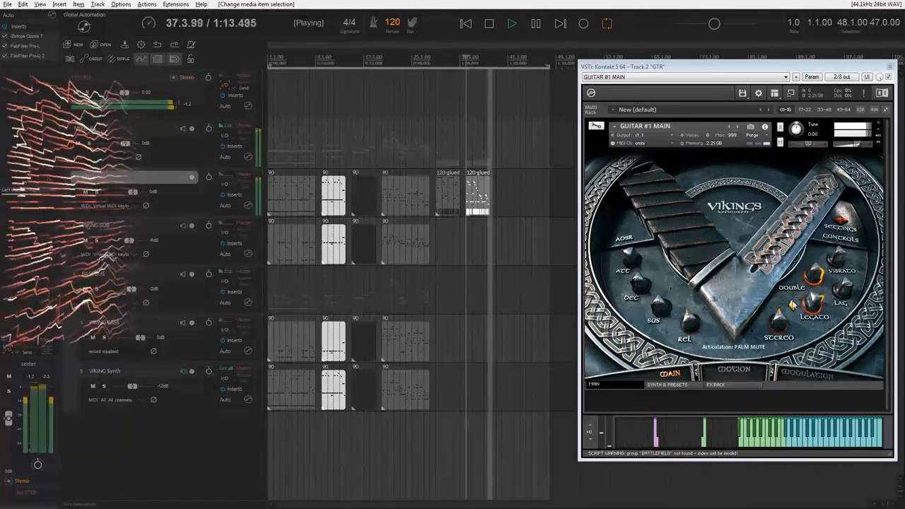
{"action": "left_click", "coordinate": [512, 23]}
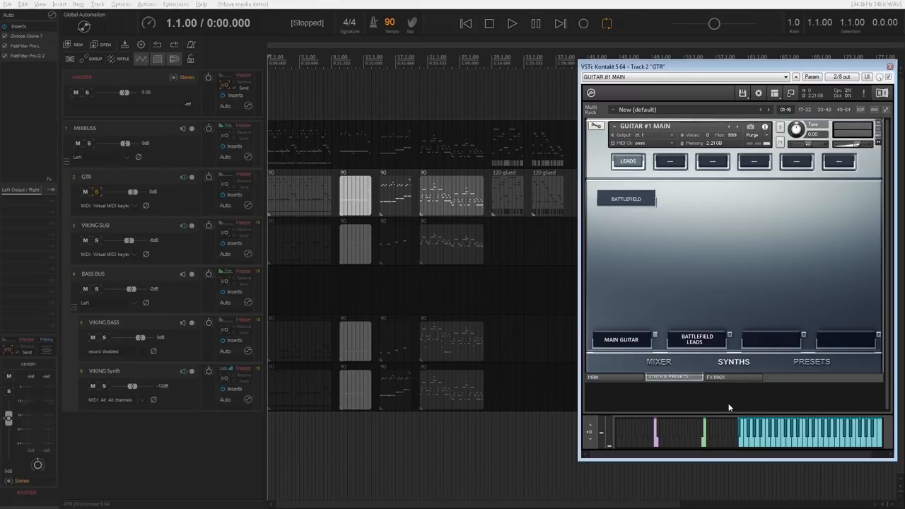
- View the Vikings FX Rack page, then return to the instrument's main page
{"action": "left_click", "coordinate": [716, 384]}
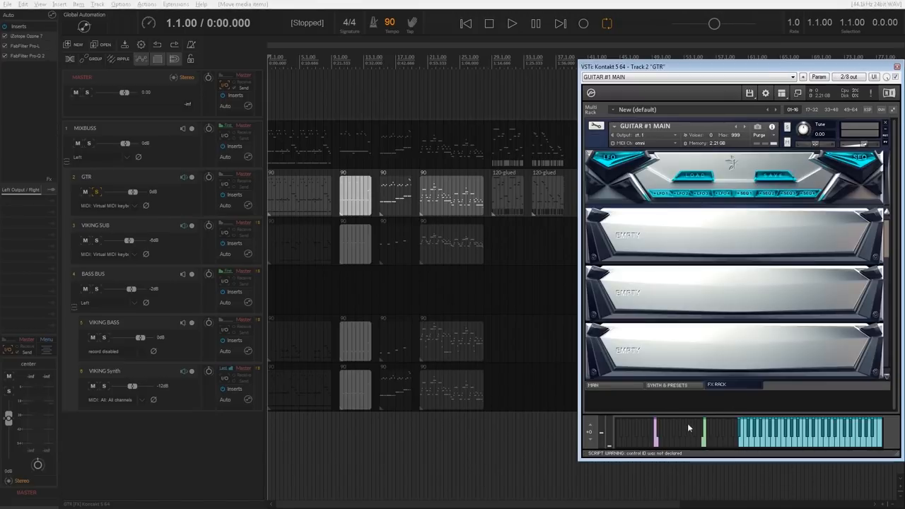
{"action": "mouse_move", "coordinate": [647, 252]}
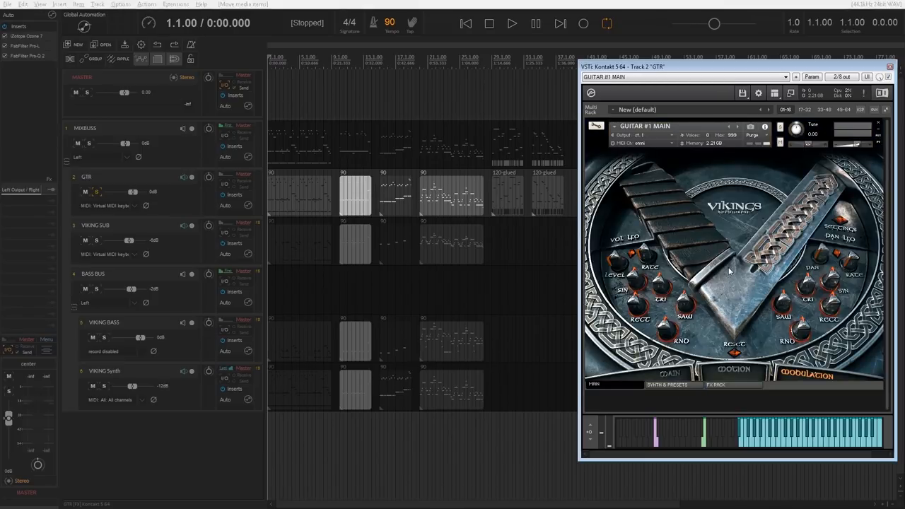
{"action": "left_click", "coordinate": [669, 373]}
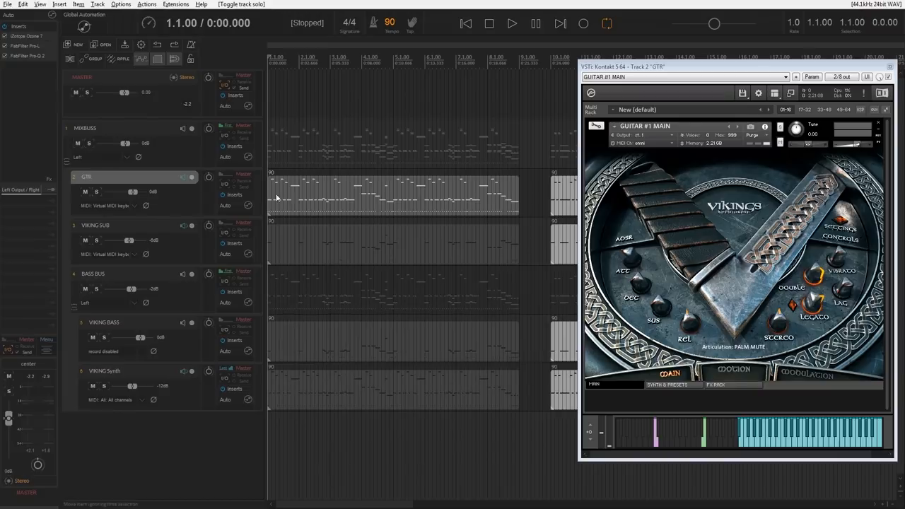
- Play the project with the Fx, Guitars, Synths and Drums rendered tracks
{"action": "left_click", "coordinate": [512, 23]}
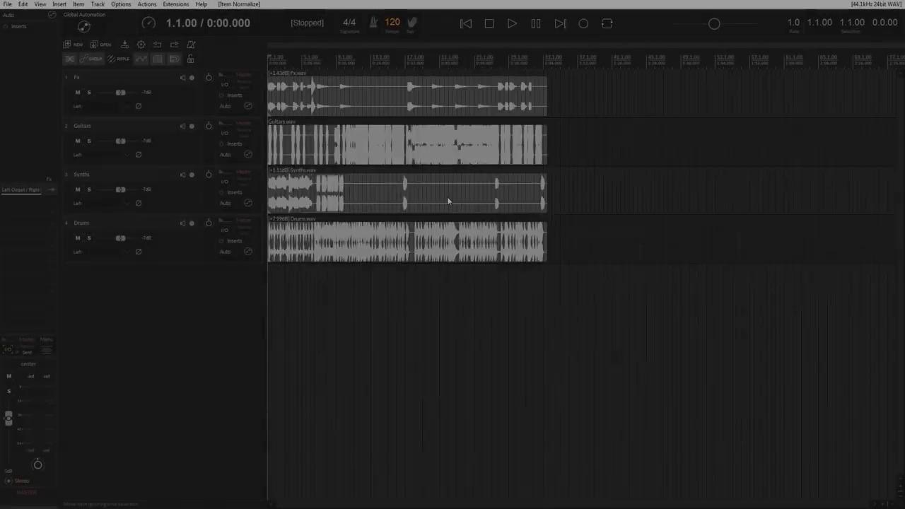
{"action": "left_click", "coordinate": [512, 23]}
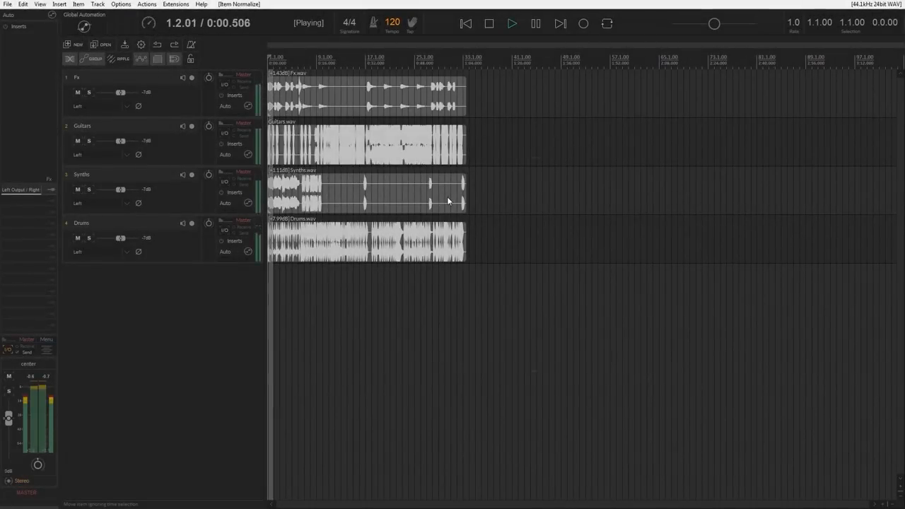